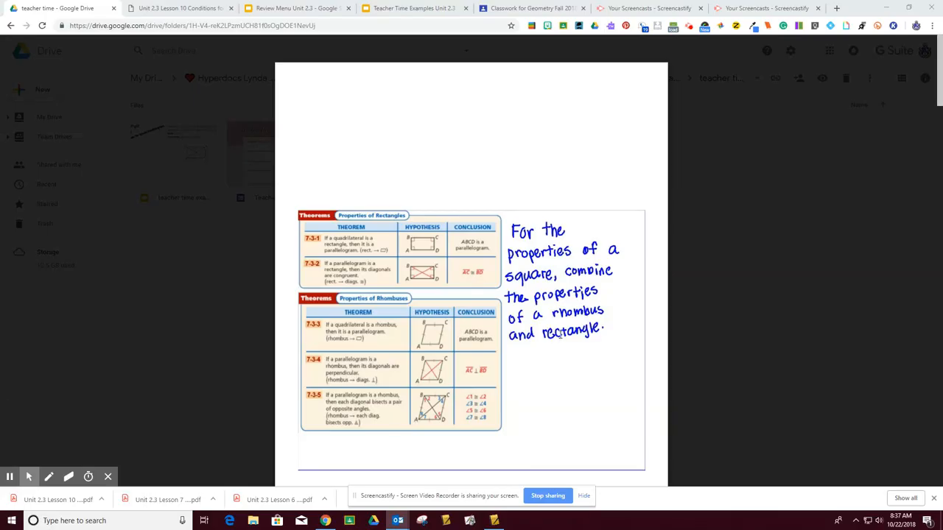
mouse_move(373, 232)
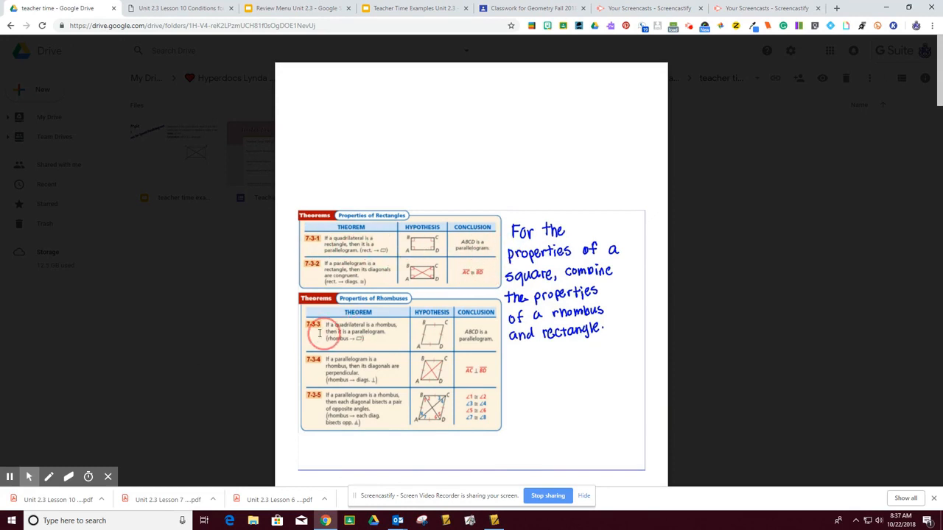
mouse_move(396, 386)
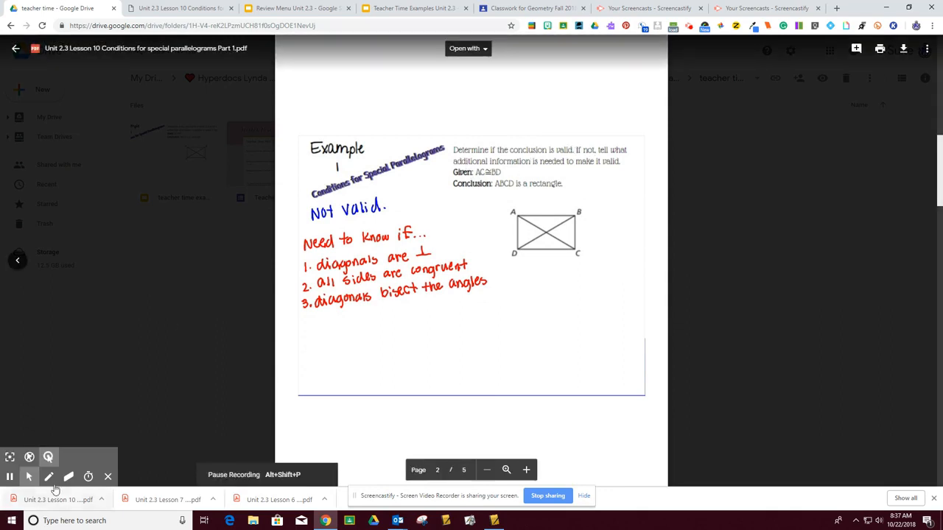
- Trace both diagonals of rectangle ABCD on page 2 with the Screencastify pen
click(49, 476)
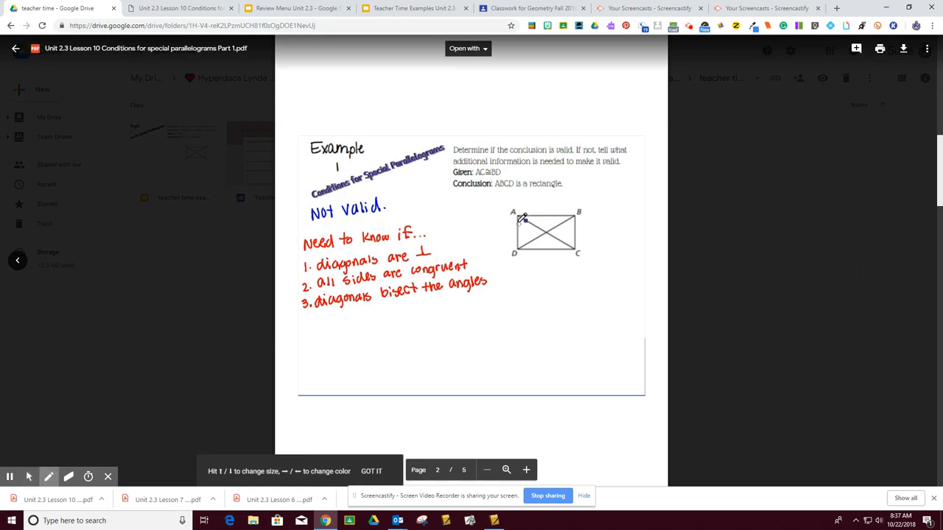
drag(513, 213, 559, 226)
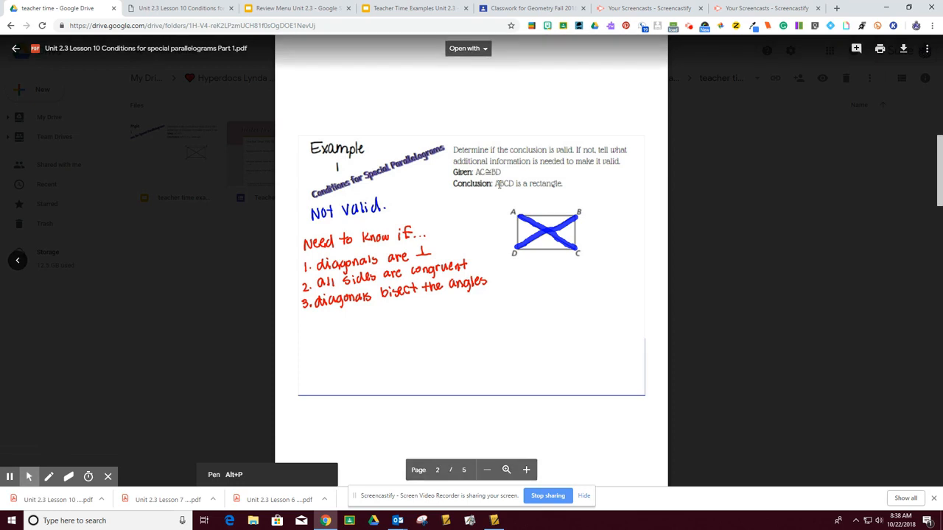
click(513, 183)
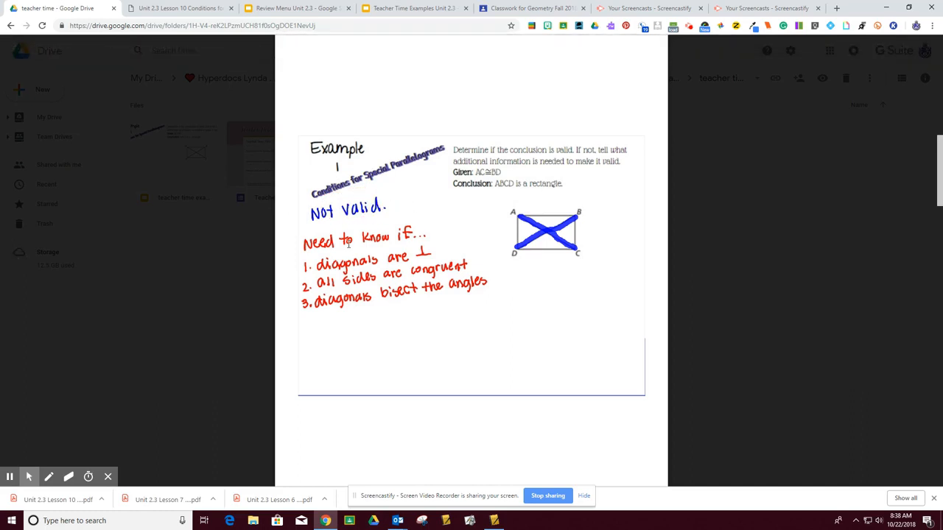
mouse_move(425, 255)
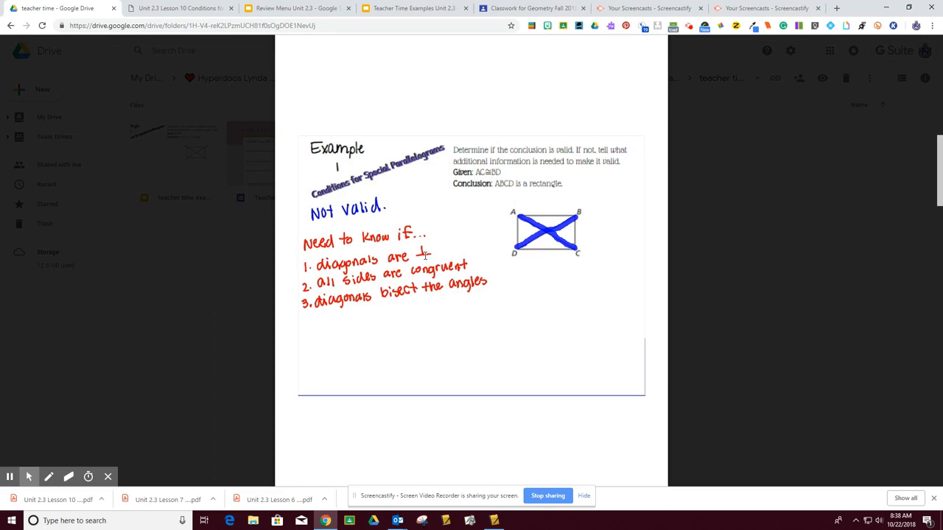
mouse_move(457, 261)
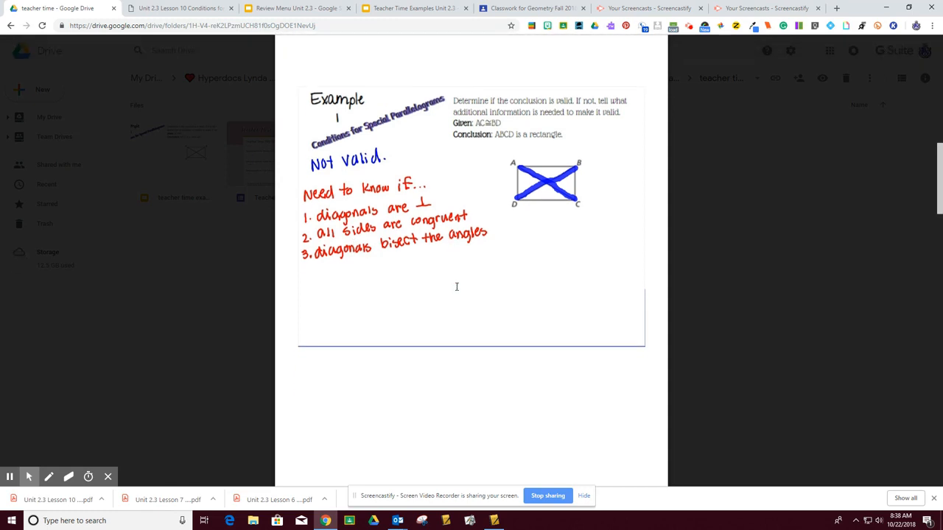
- On page 3, sketch a square above Example 2 with right-angle corners and equal-side ticks
scroll(down, 3)
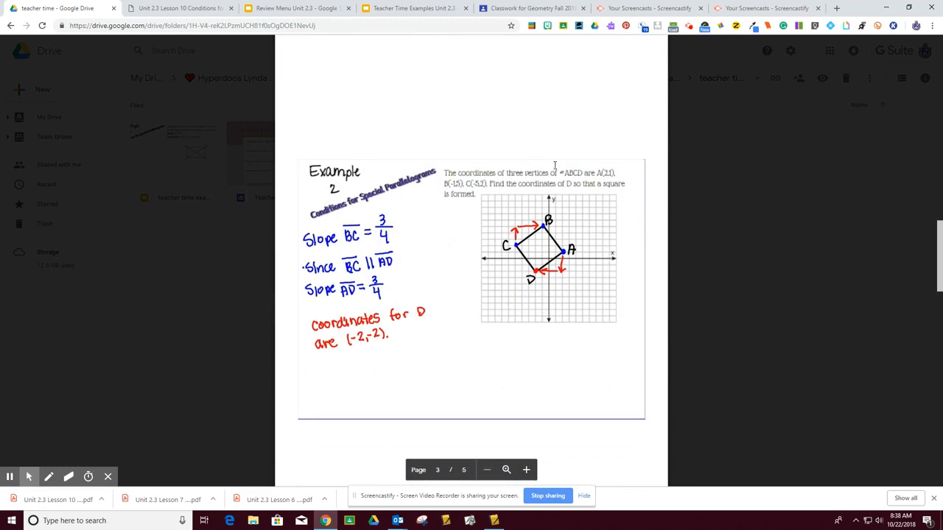
mouse_move(564, 181)
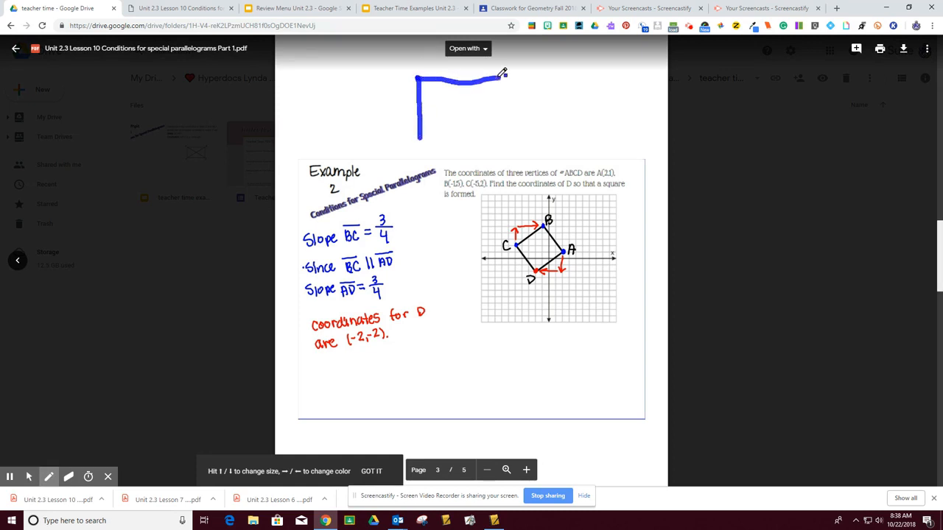
drag(500, 73, 420, 140)
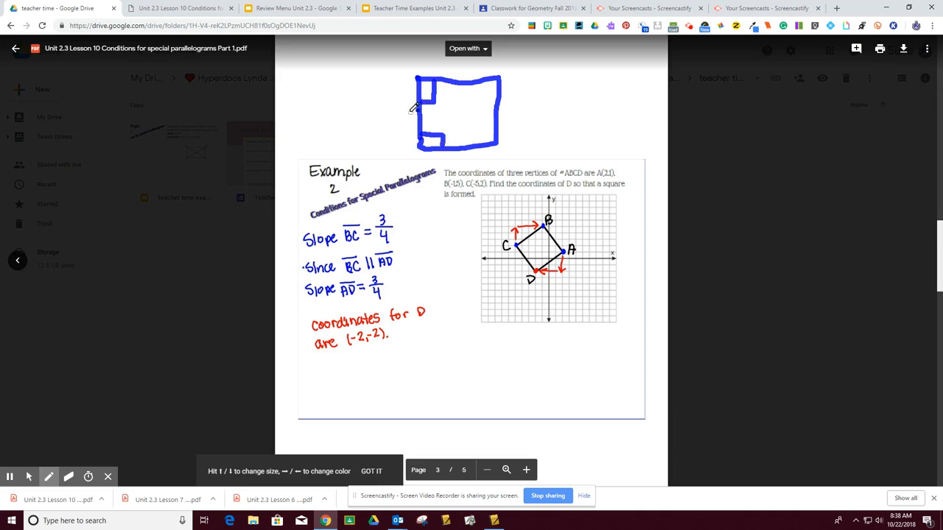
drag(424, 111, 505, 103)
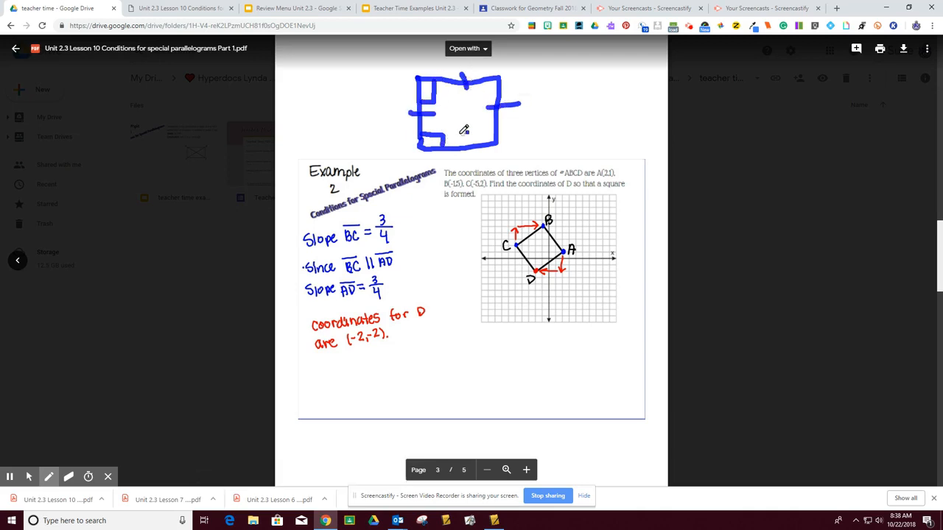
drag(460, 129, 493, 155)
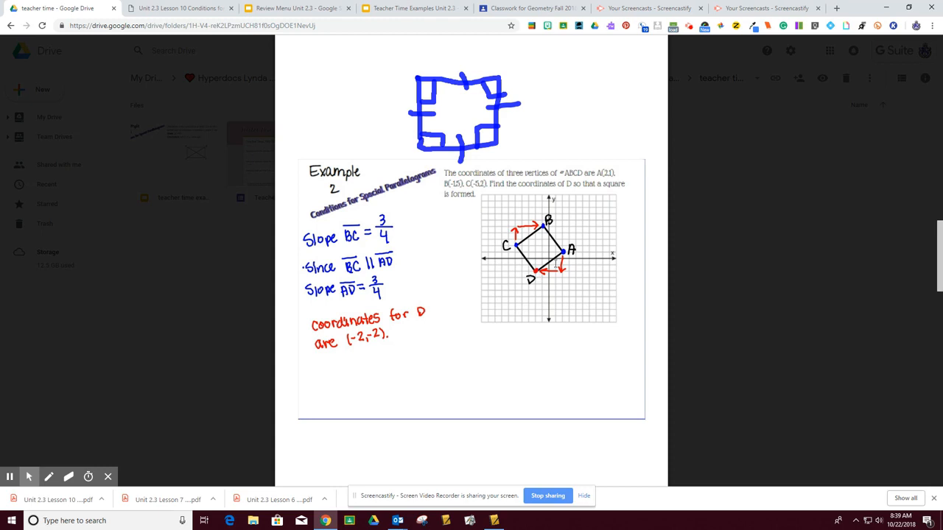
mouse_move(545, 261)
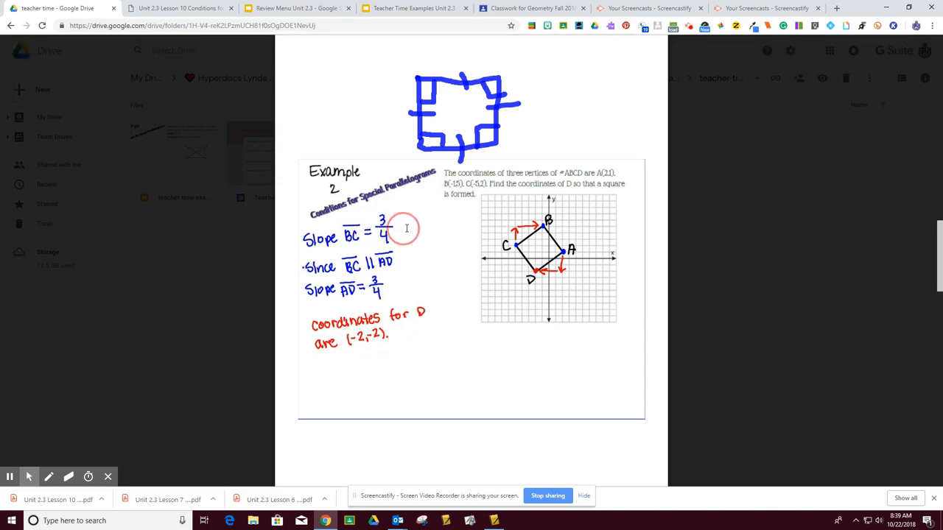
mouse_move(395, 283)
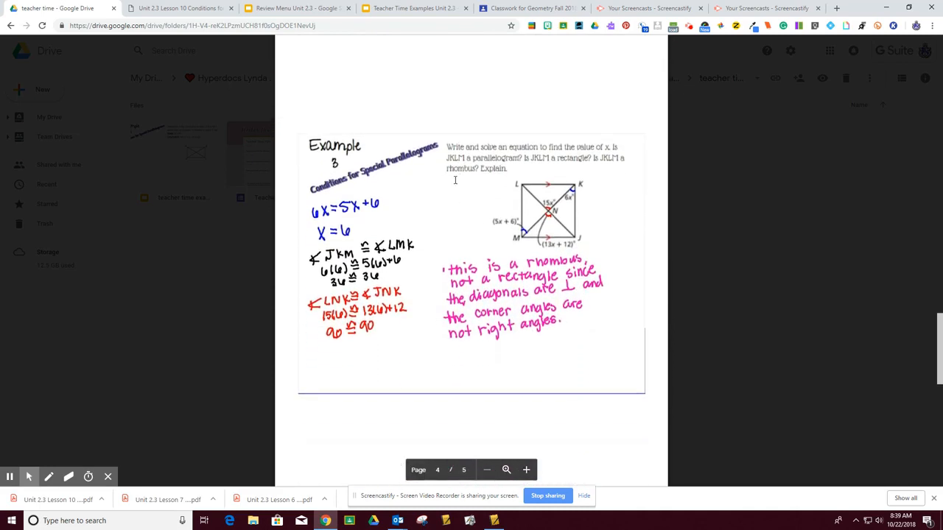
mouse_move(586, 142)
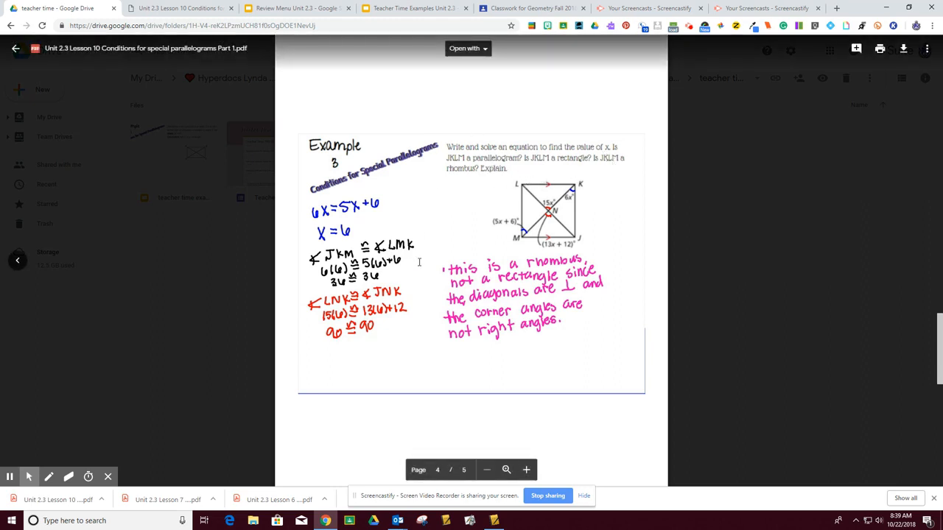
scroll(down, 3)
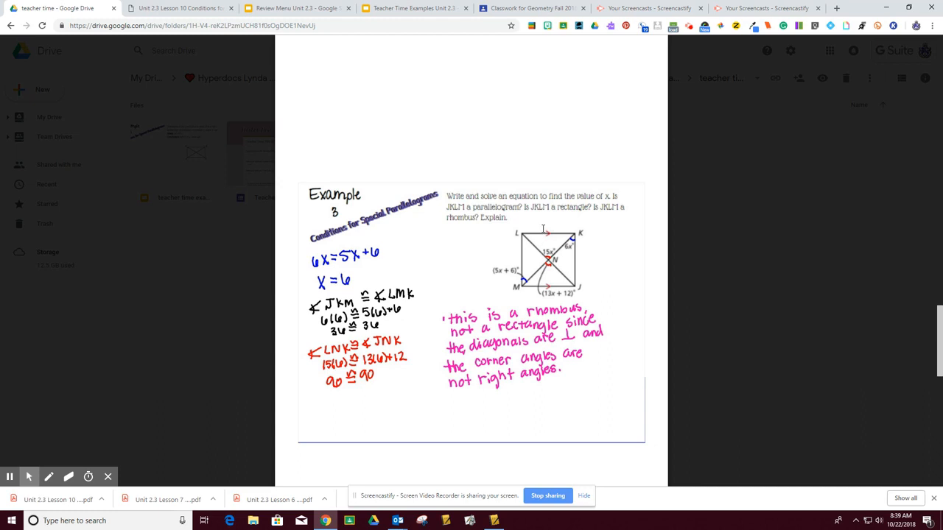
mouse_move(450, 307)
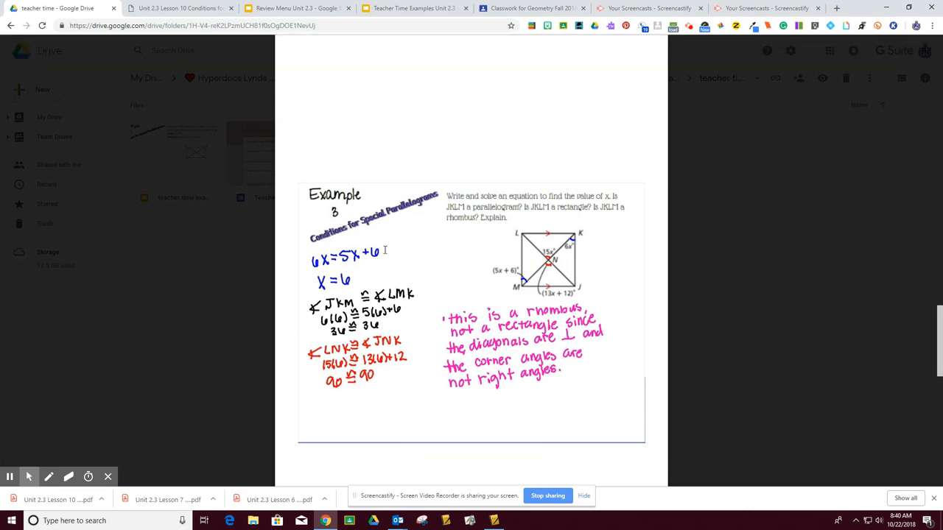
mouse_move(373, 262)
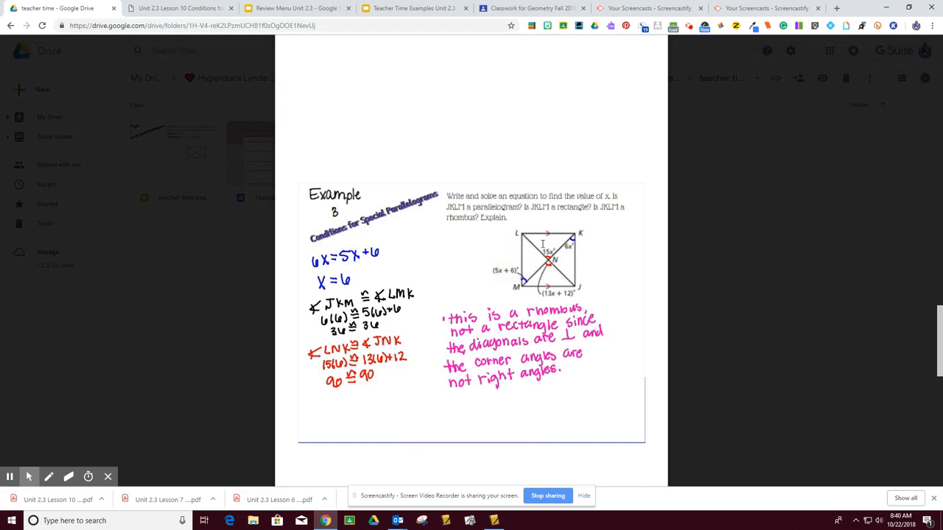
mouse_move(549, 226)
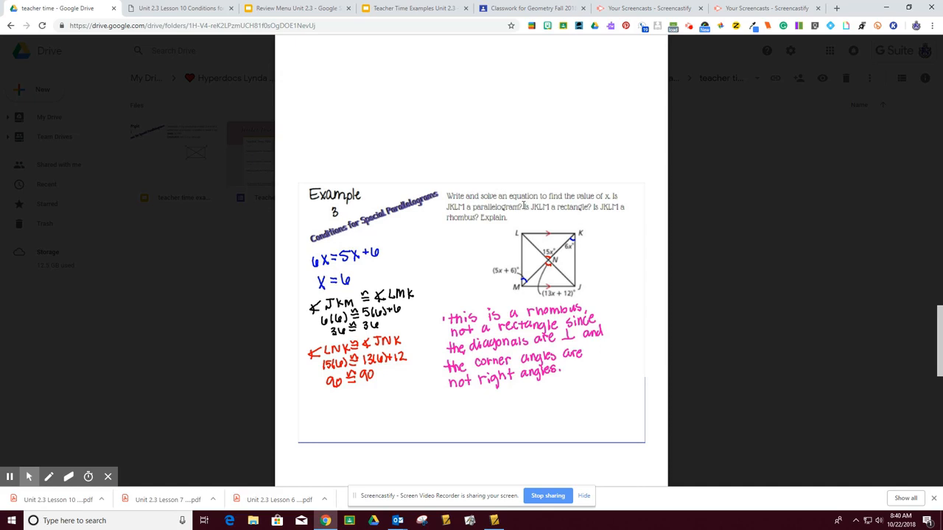
mouse_move(565, 204)
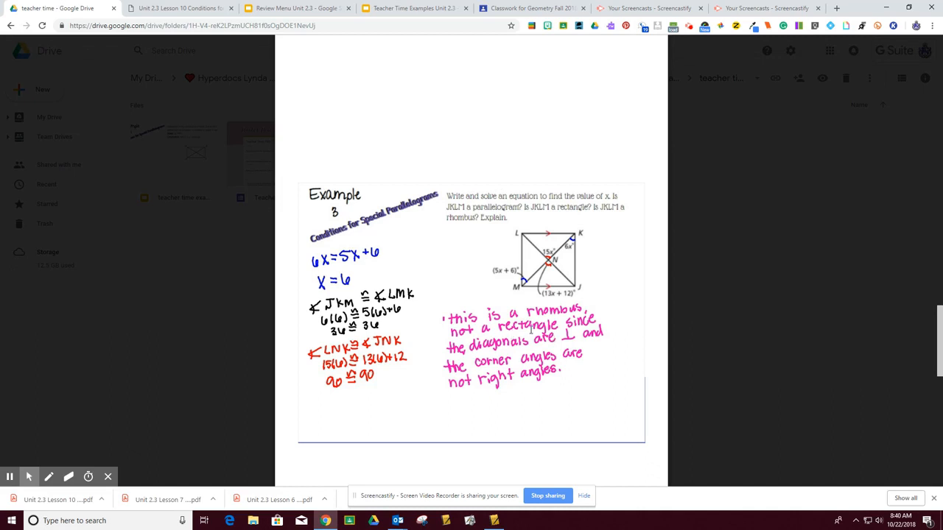
scroll(down, 3)
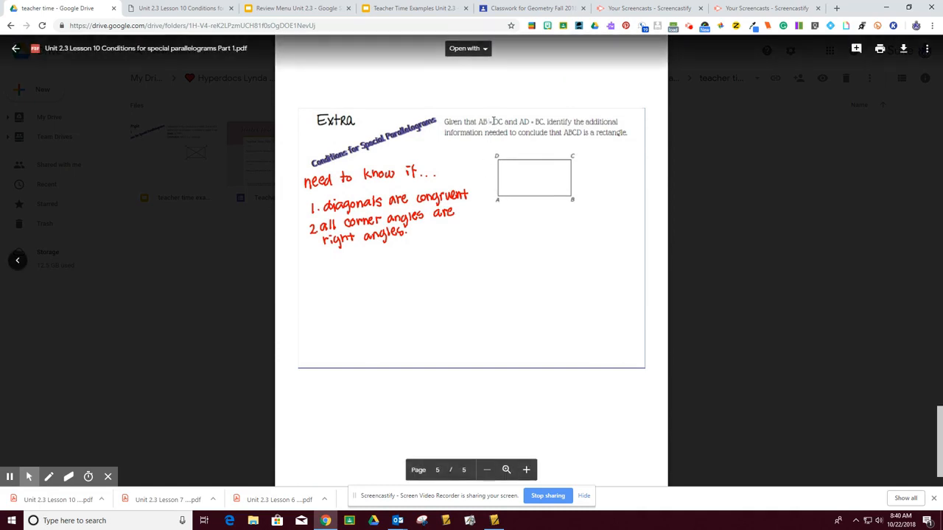
- Enable the Screencastify pen on the Extra page and circle the red need-to-know list
click(49, 477)
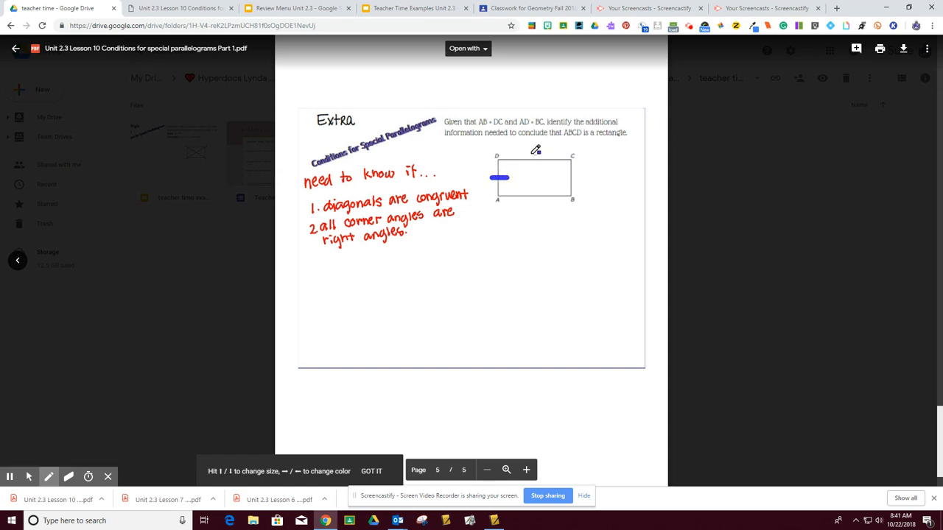
click(68, 476)
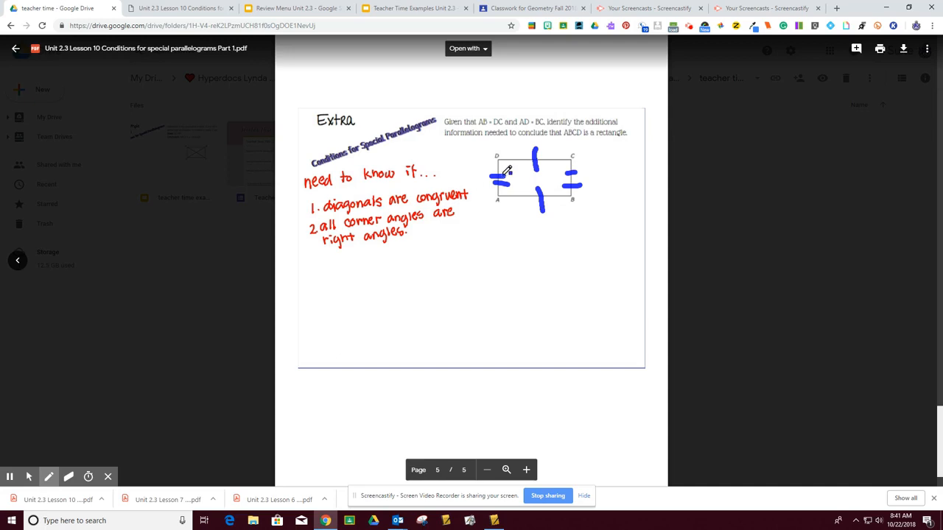
mouse_move(370, 223)
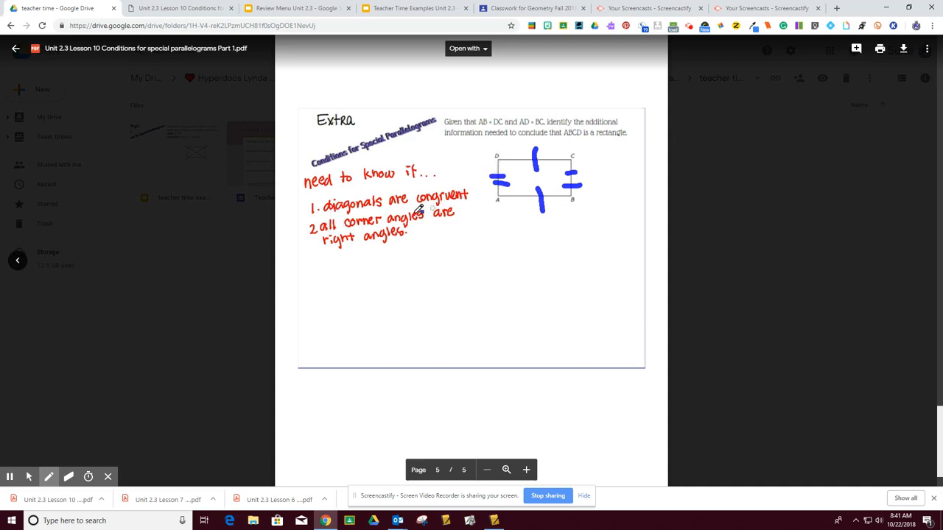
mouse_move(501, 160)
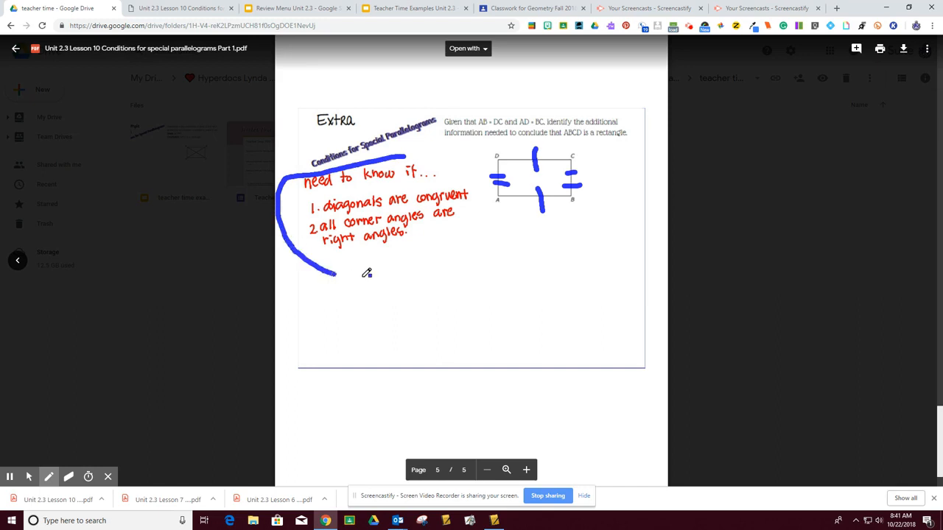
drag(331, 276, 424, 162)
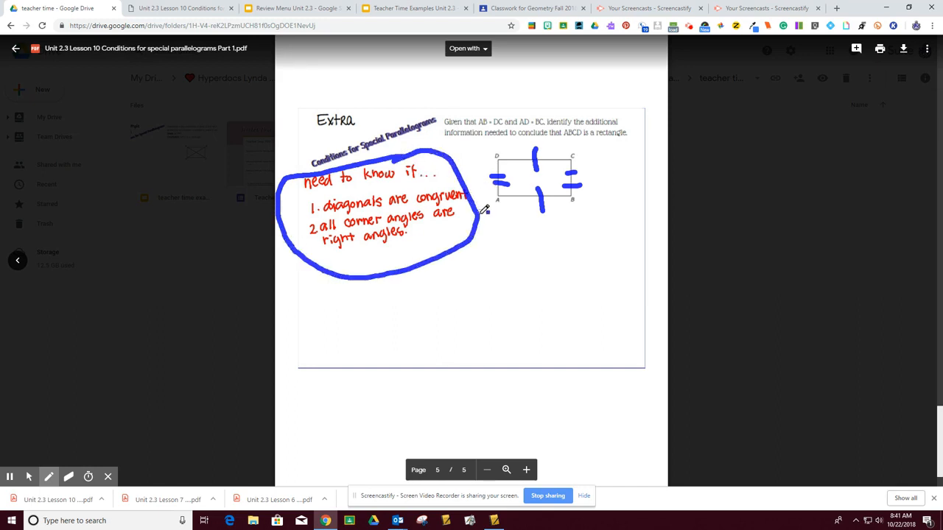
mouse_move(533, 273)
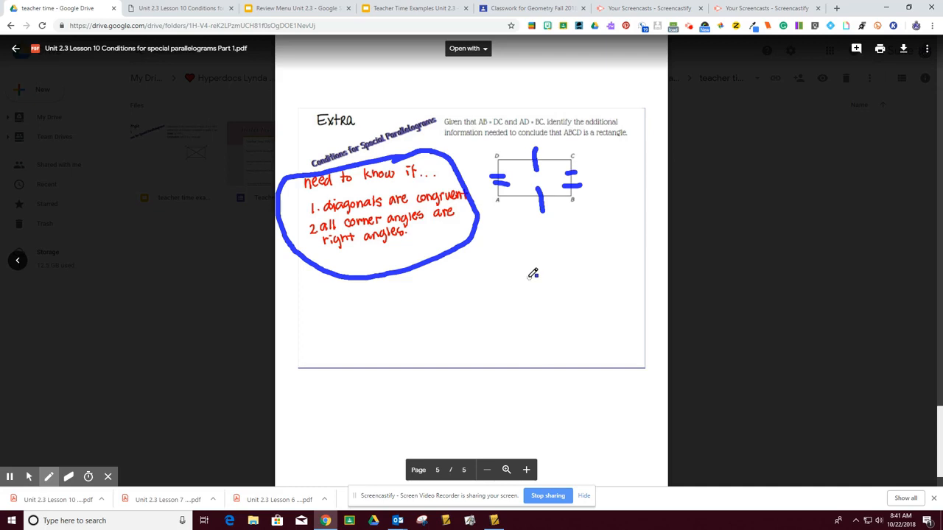